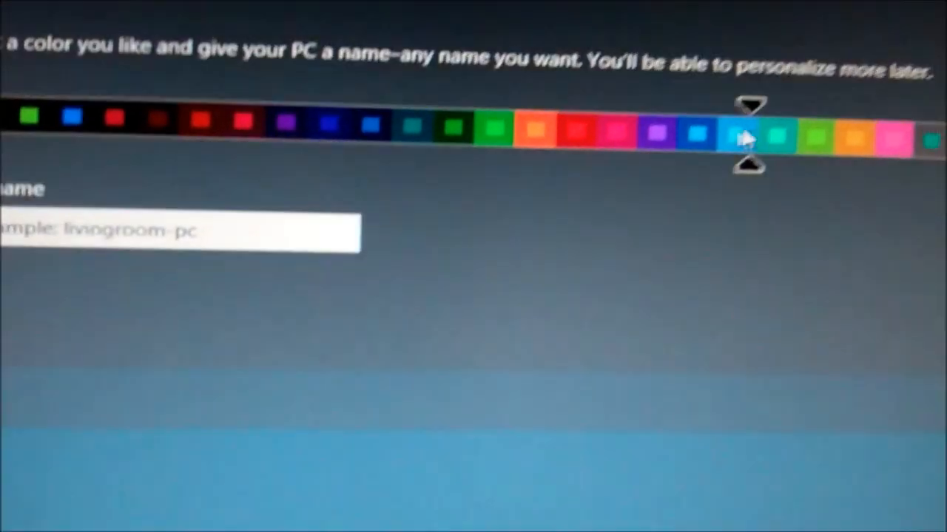
Step: Choose red as the theme colour, name the PC and continue past personalise
click(520, 133)
text(lan-P)
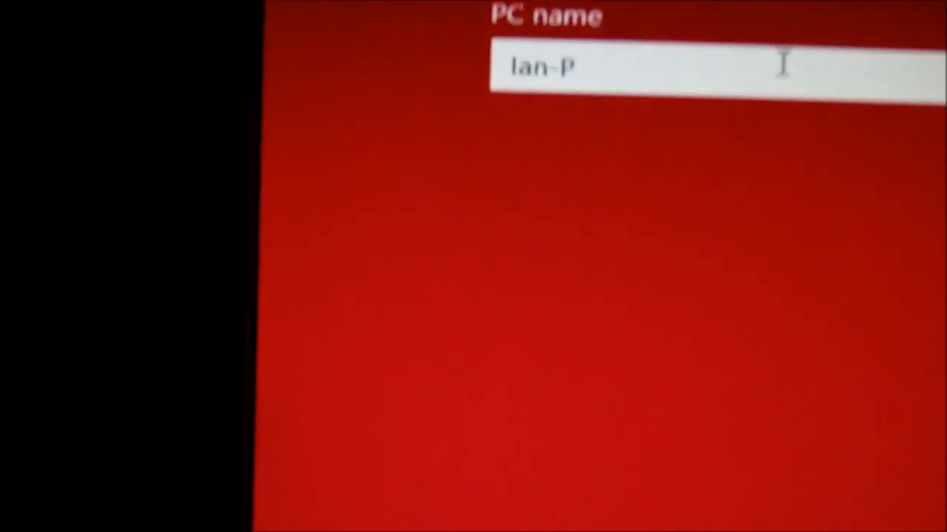
text(C)
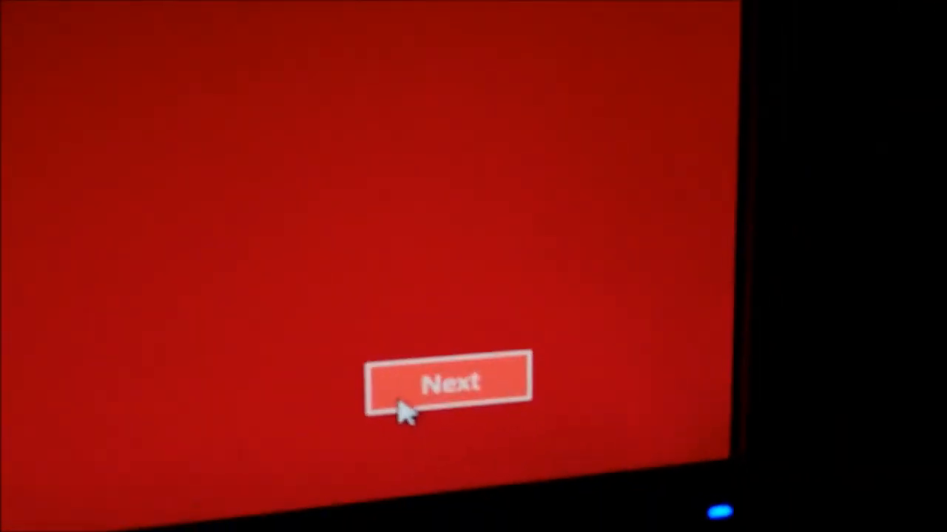
click(447, 382)
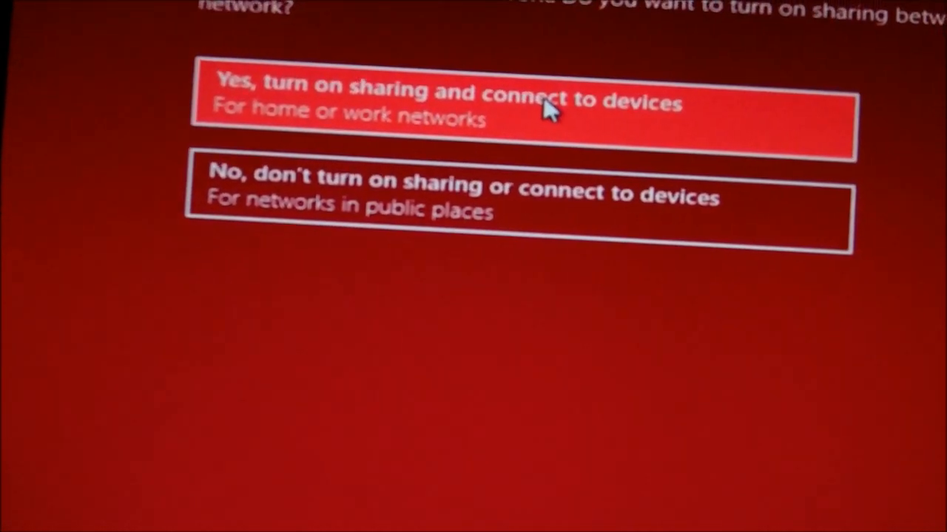
Step: Turn on sharing and connecting to devices for this network
click(517, 96)
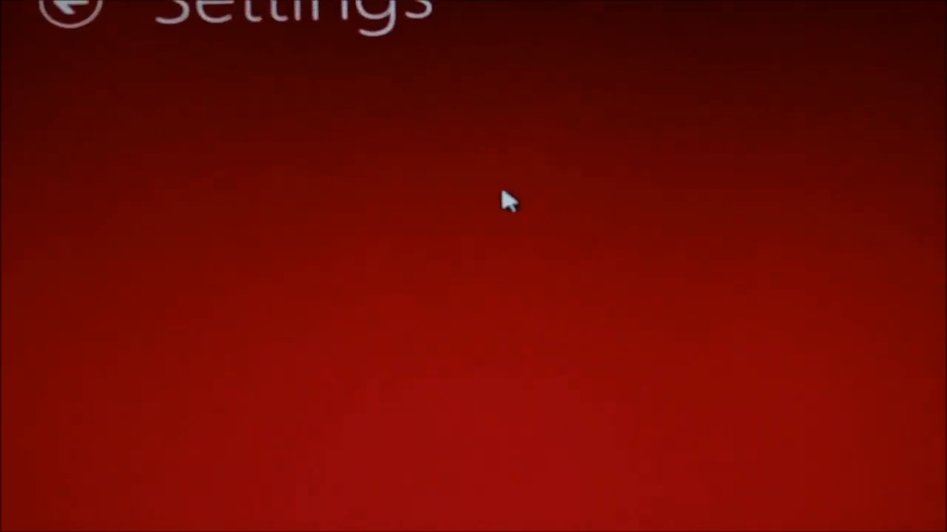
Step: Switch on sending Windows Store URLs and the malicious-app response under Send Microsoft info
scroll(down, 3)
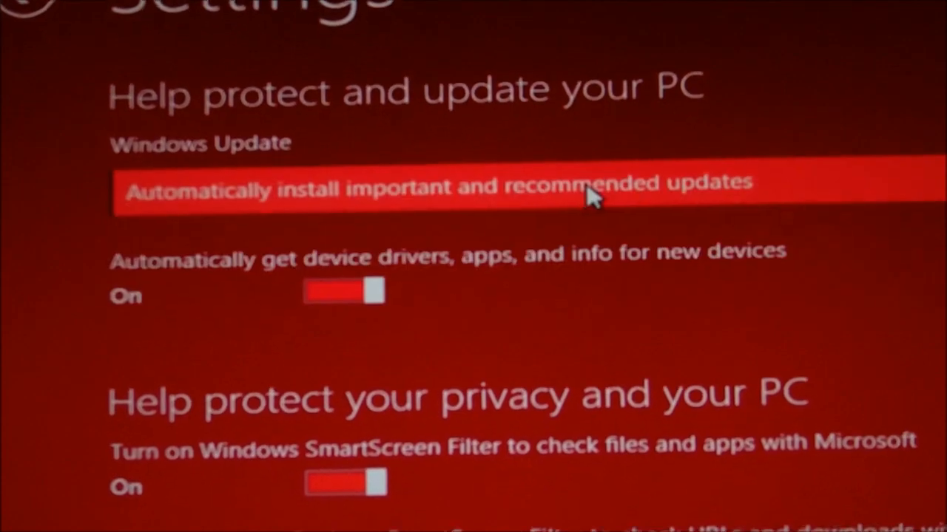
scroll(down, 3)
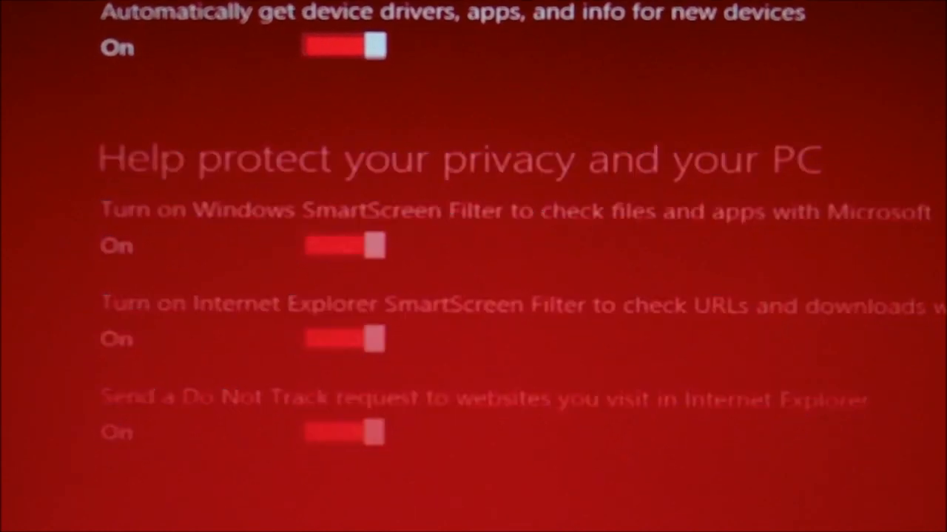
scroll(down, 3)
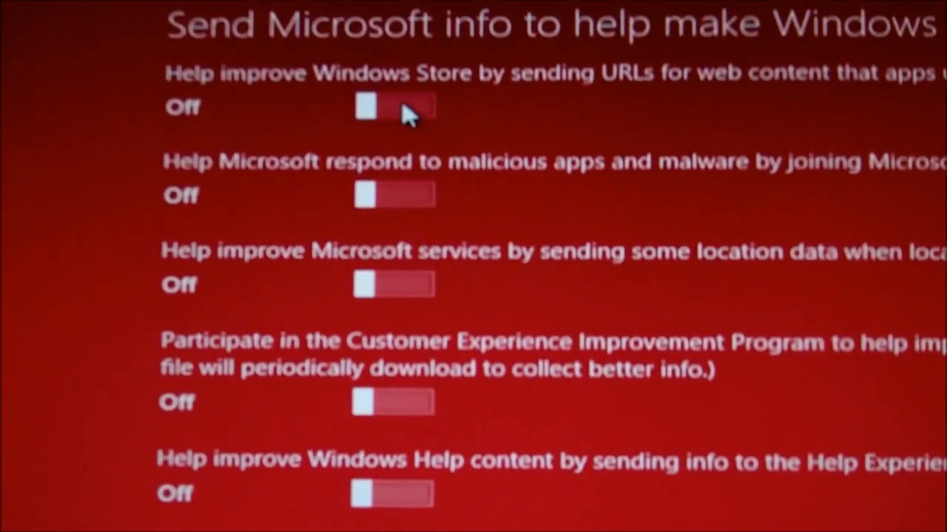
click(393, 106)
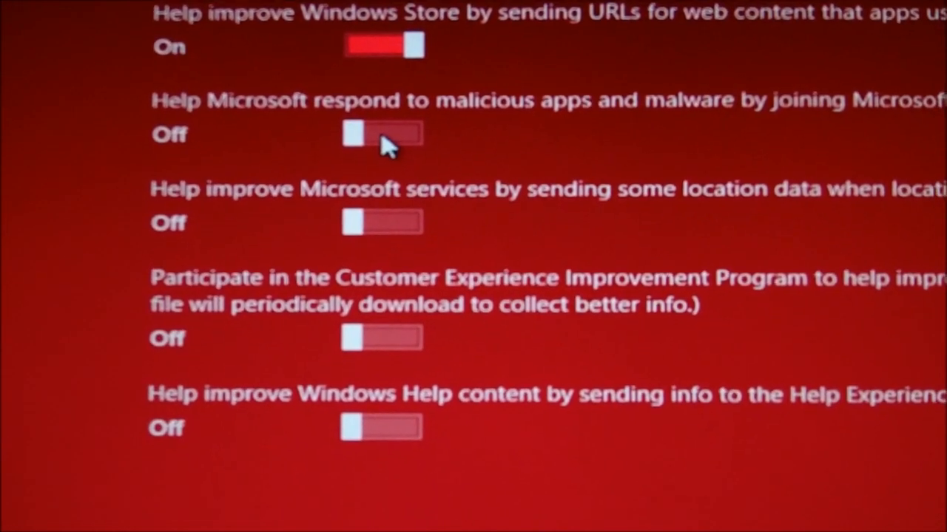
click(382, 136)
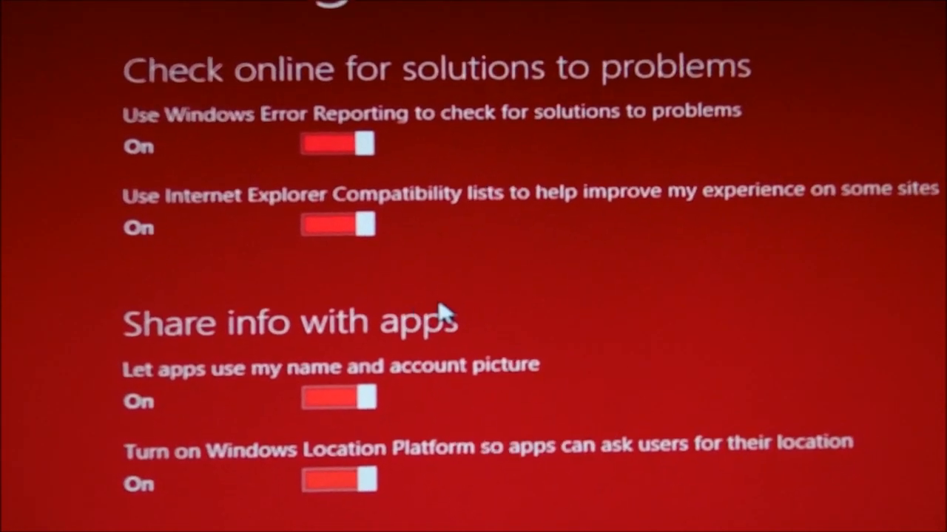
scroll(up, 3)
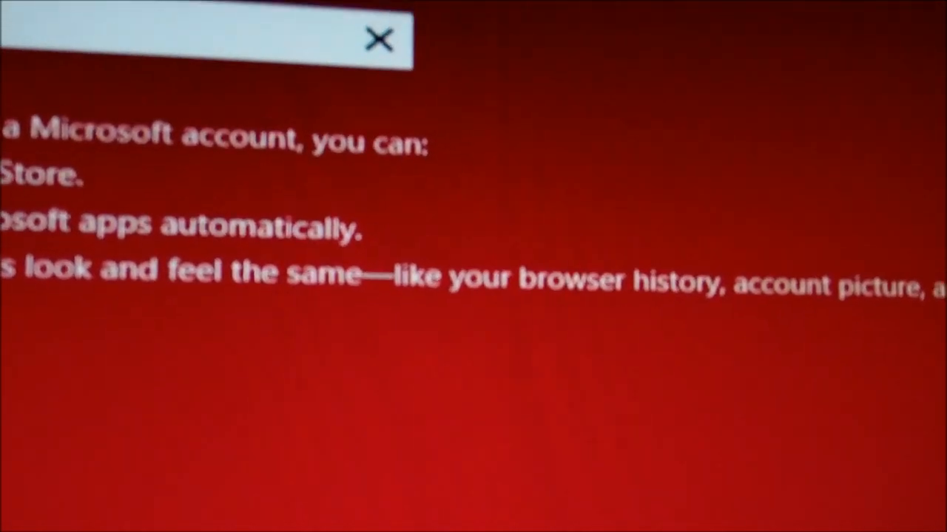
Step: Fill in the Microsoft account sign-in details and continue past the account step
click(378, 40)
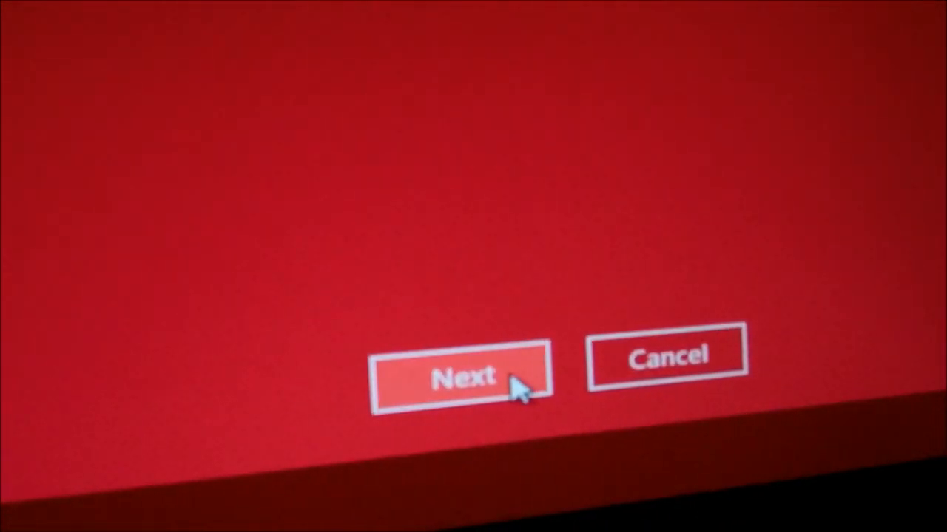
click(461, 375)
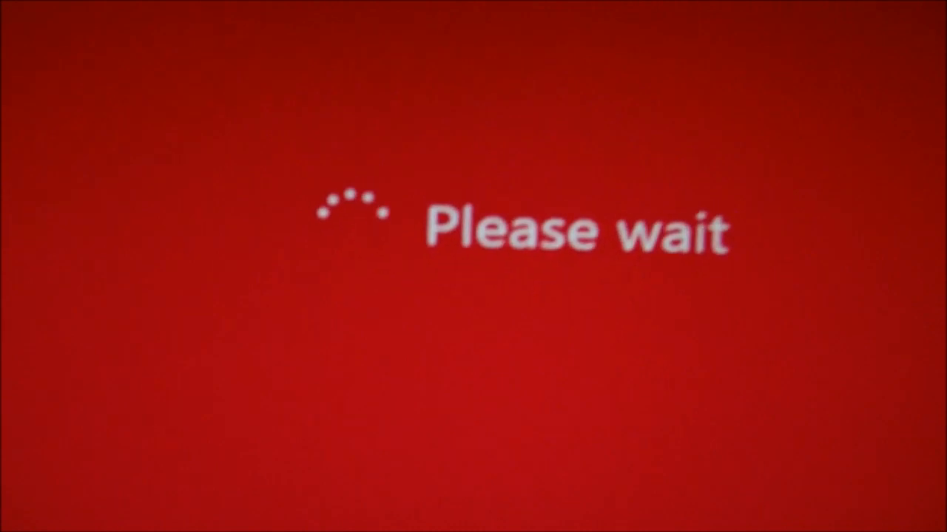